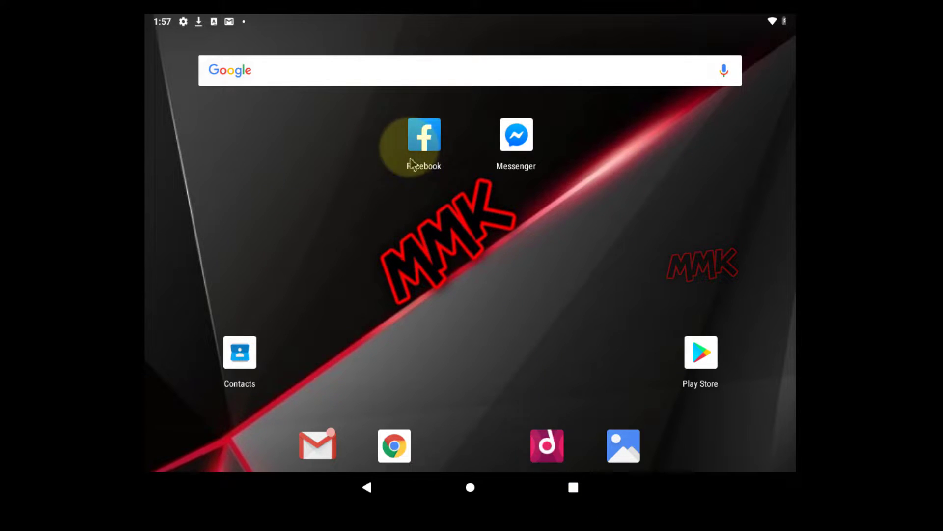
- Launch Facebook, open the main menu and scroll down to Settings & Privacy
click(424, 134)
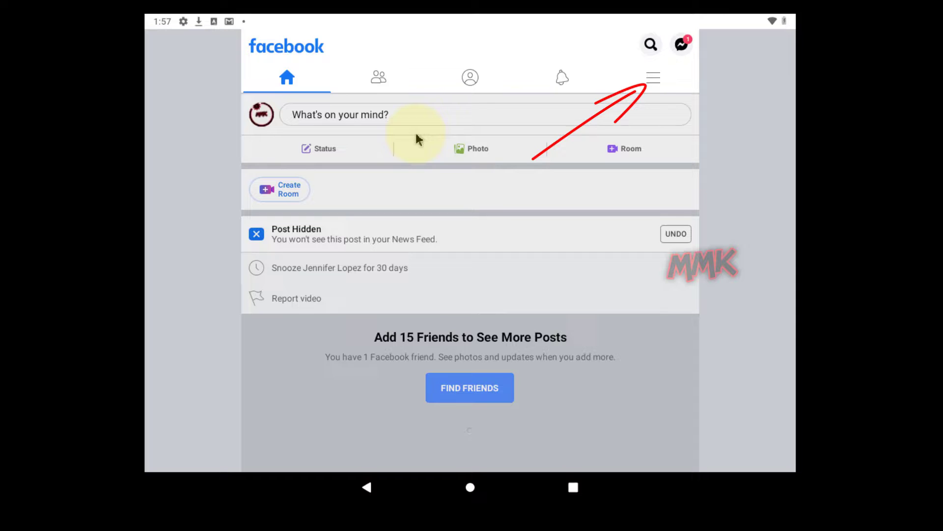
mouse_move(617, 96)
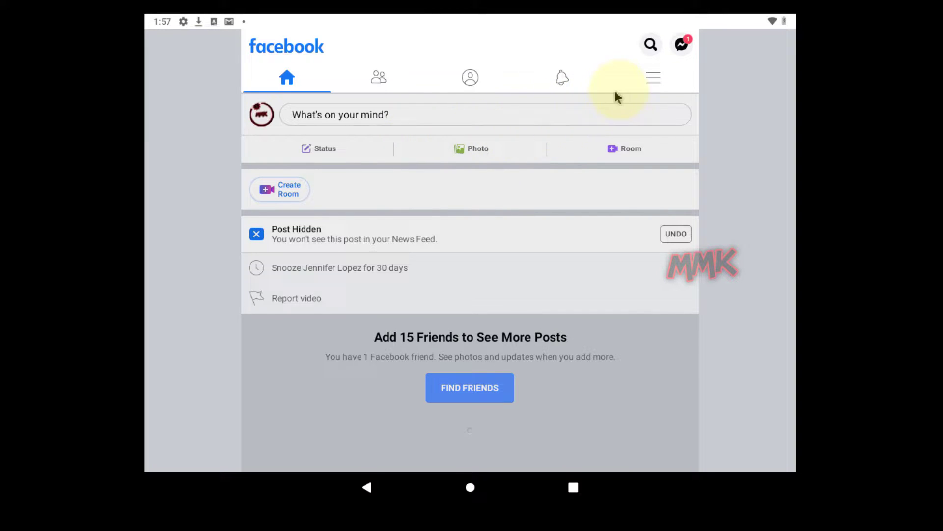
click(653, 78)
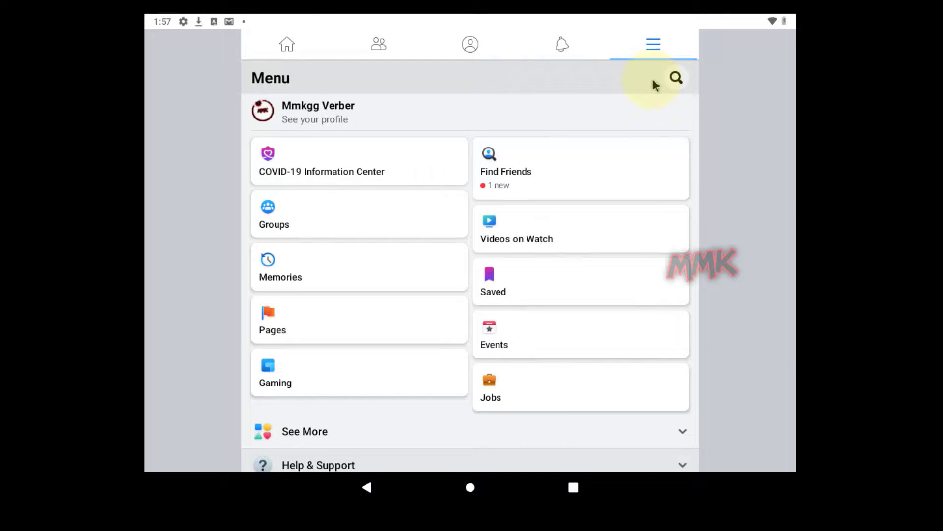
scroll(down, 3)
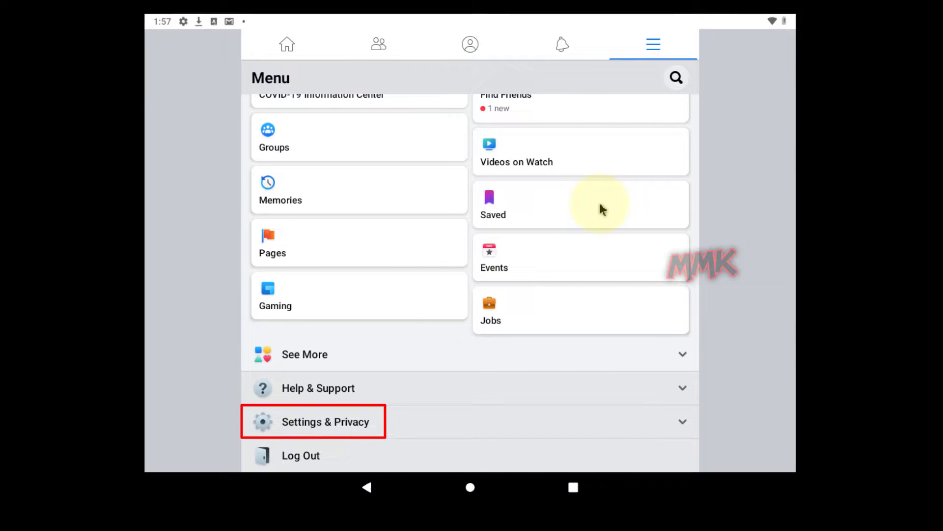
mouse_move(367, 421)
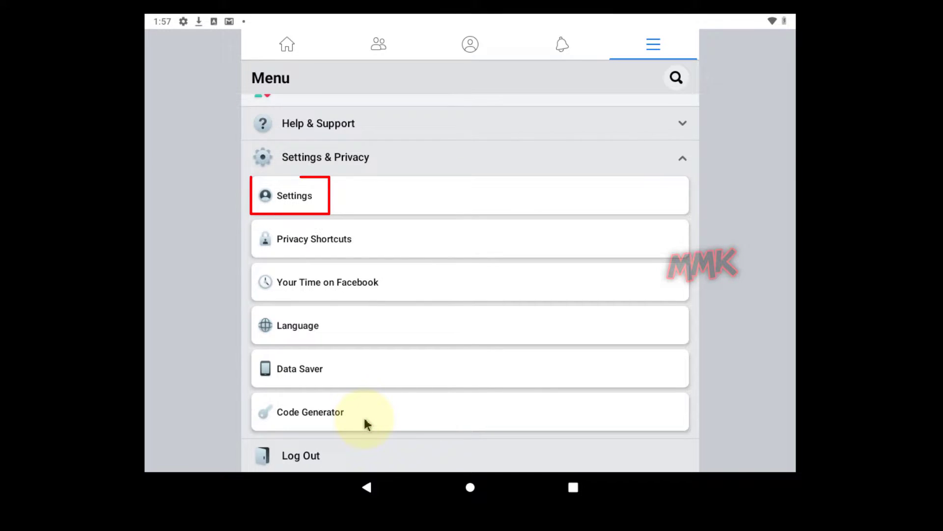
mouse_move(338, 291)
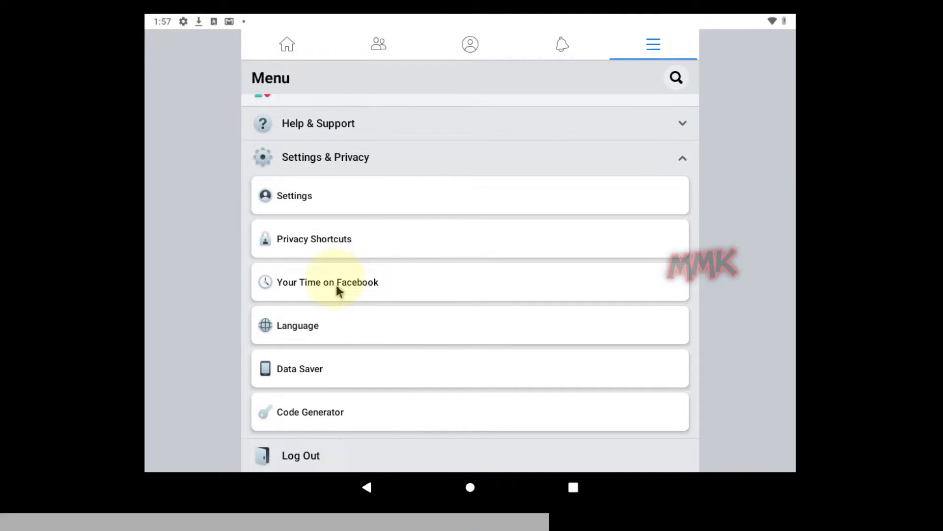
- In Settings, go to Your Facebook Information and open Account Ownership and Control
click(294, 195)
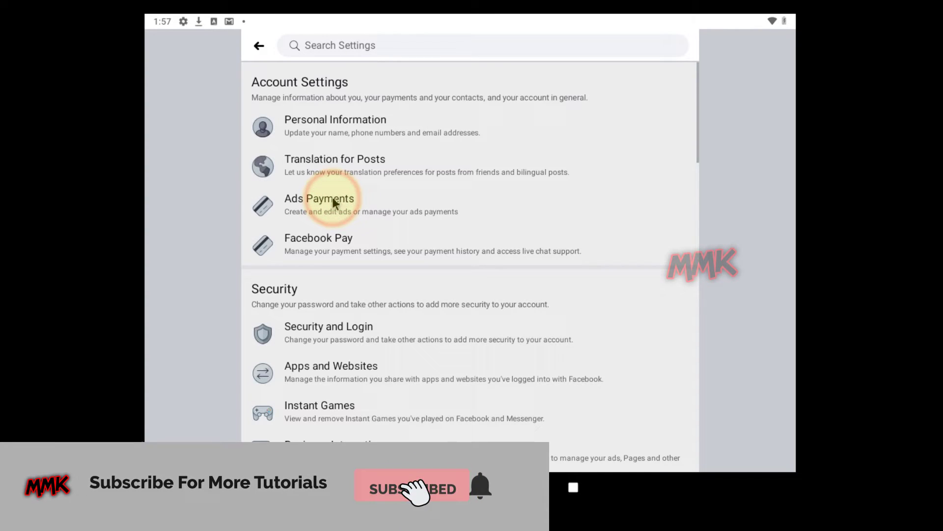
scroll(down, 3)
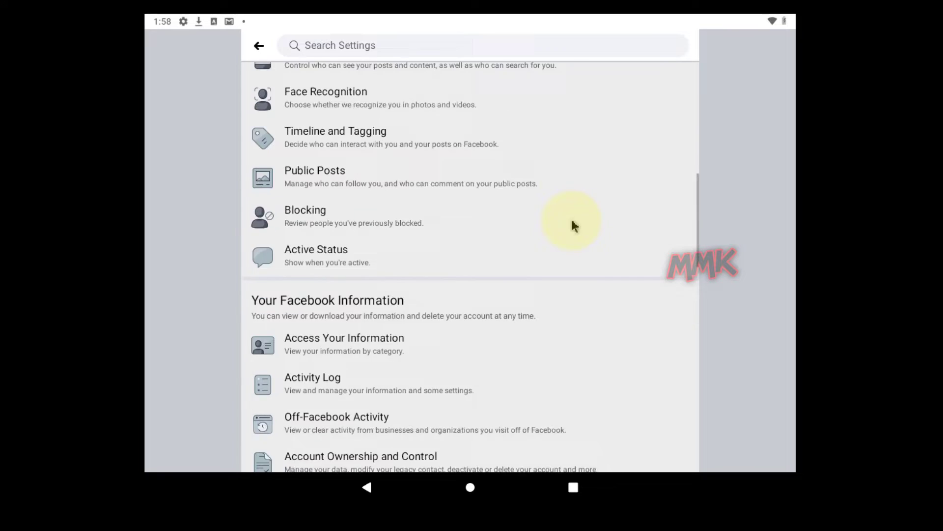
scroll(up, 3)
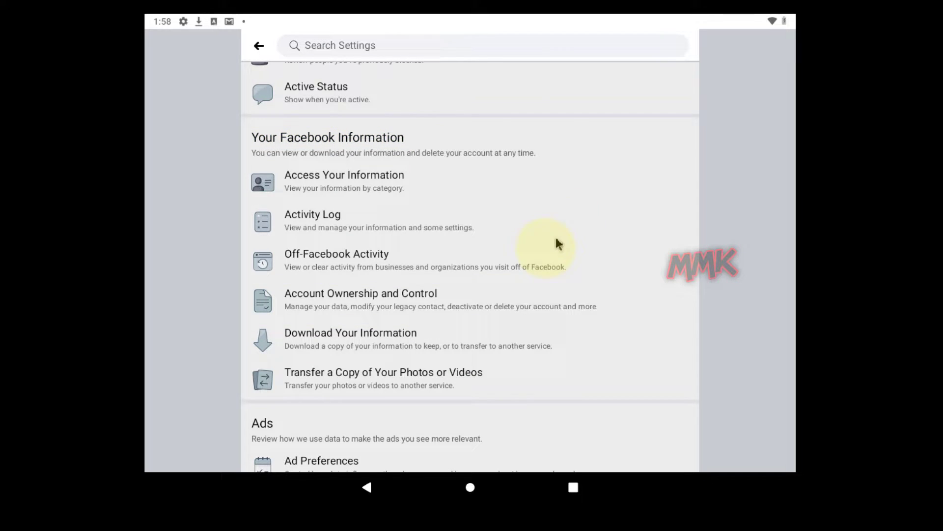
click(360, 299)
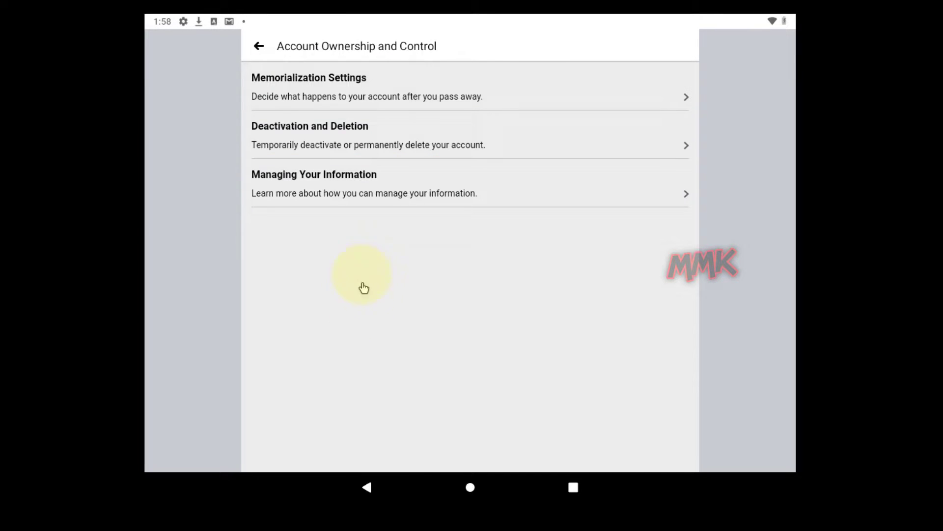
- Open Deactivation and Deletion and choose Deactivate Account
click(367, 136)
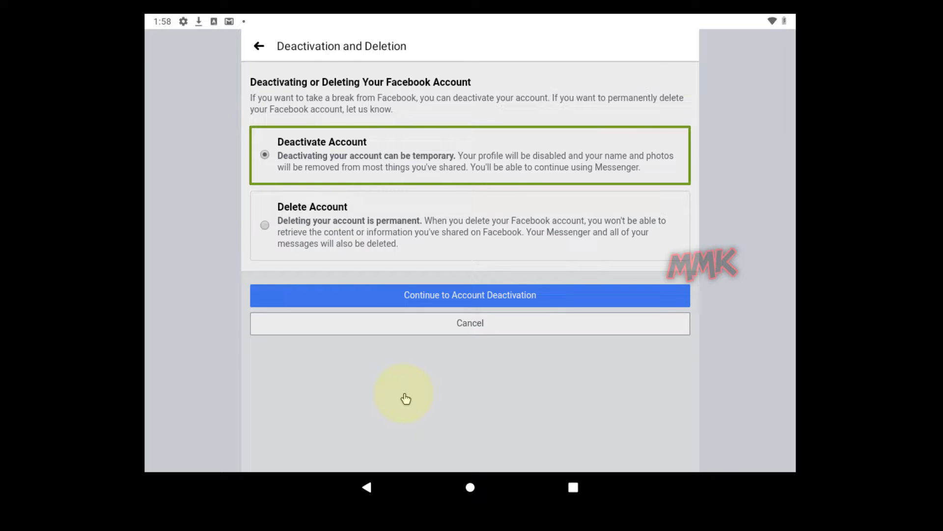
mouse_move(407, 397)
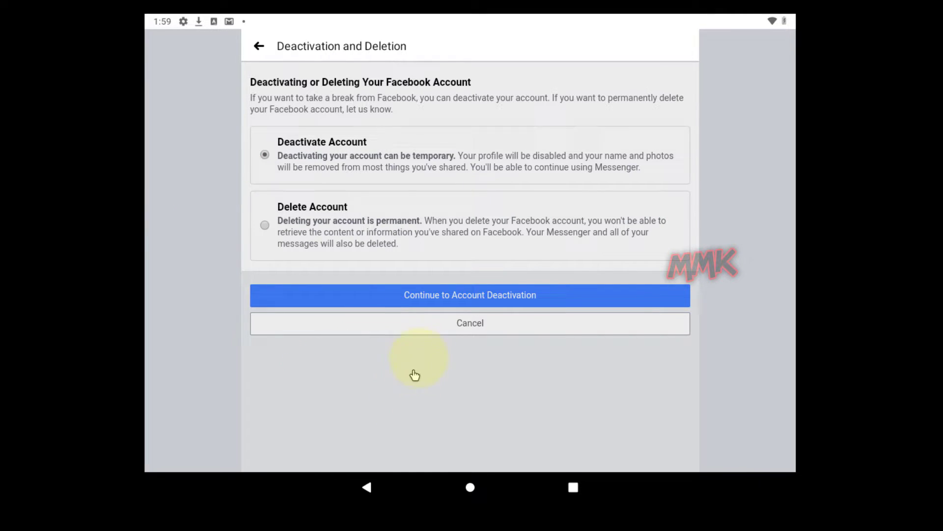
- Continue to the deactivation form and select 'Other, please explain further' as the reason
click(470, 295)
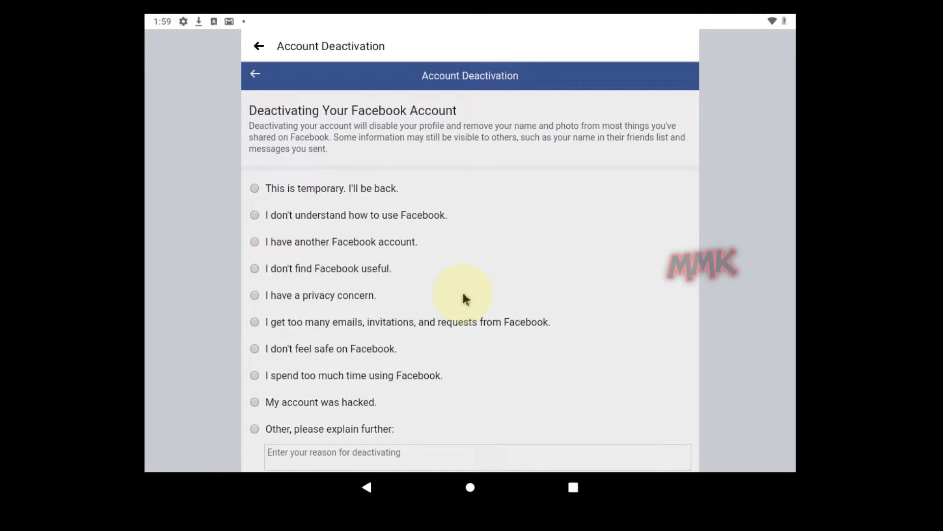
scroll(down, 3)
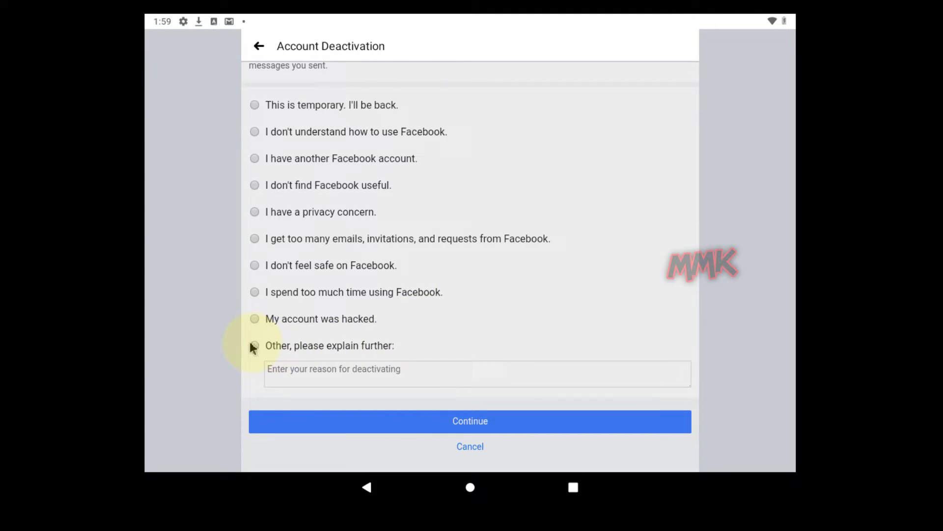
click(254, 345)
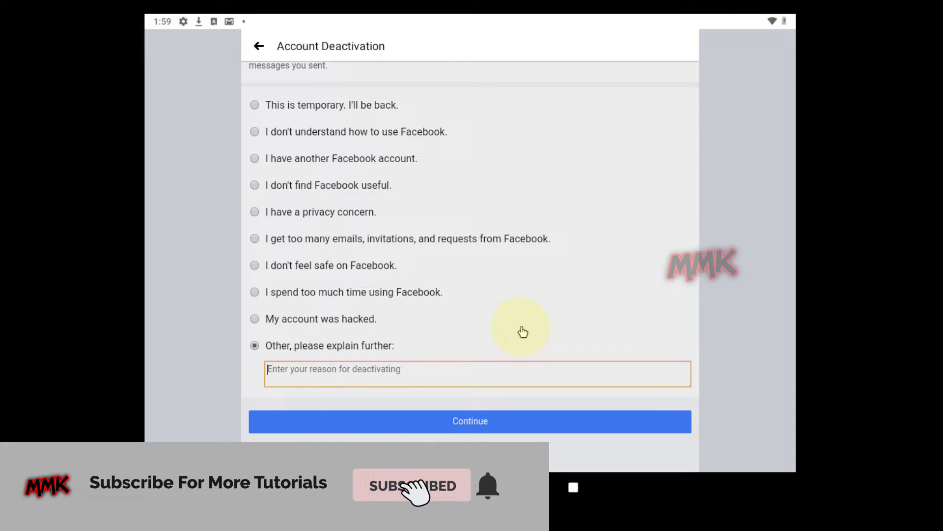
- Explain wanting to deactivate the FB account temporarily for more than 7 days
text(I want)
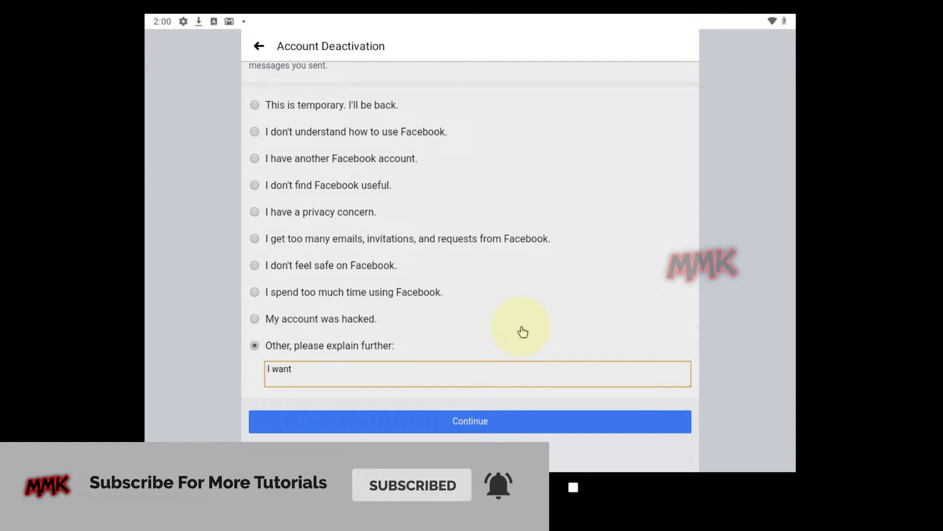
text(deactivate FB)
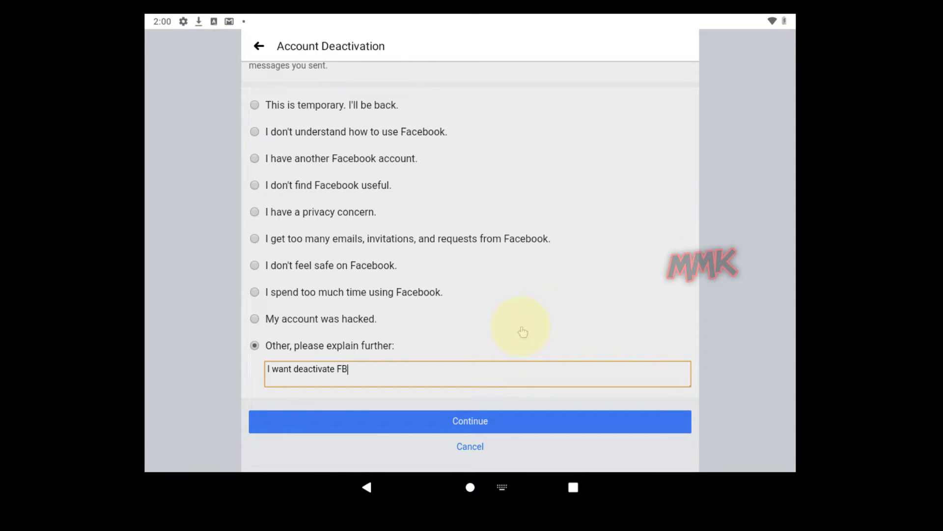
text(account temporary b)
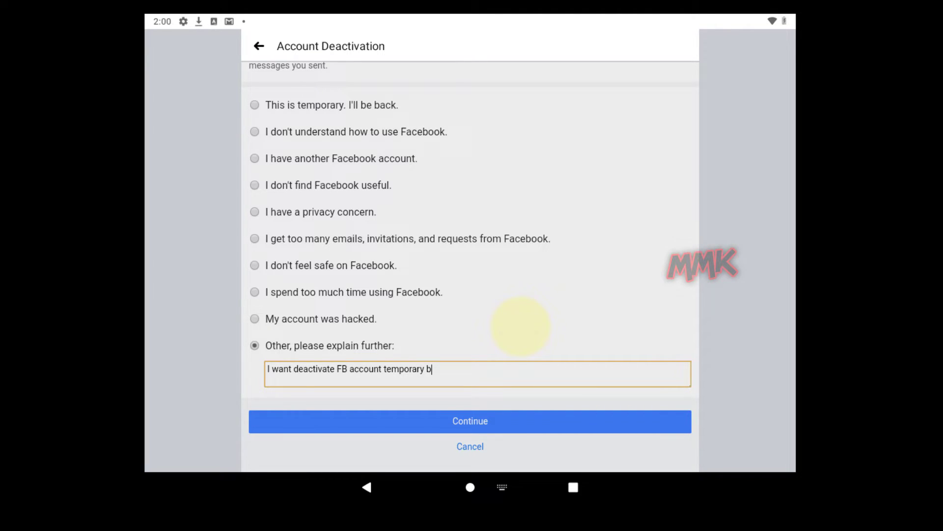
text(ut more than)
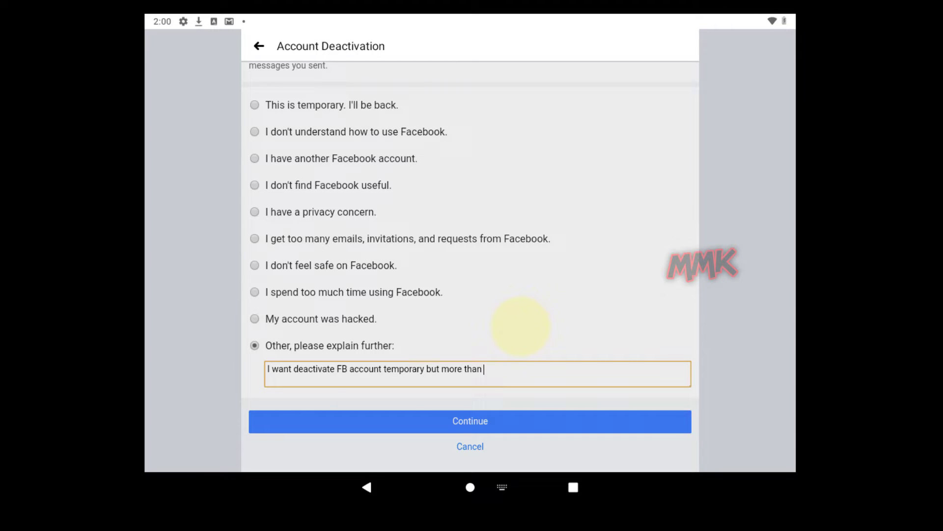
text(7 days)
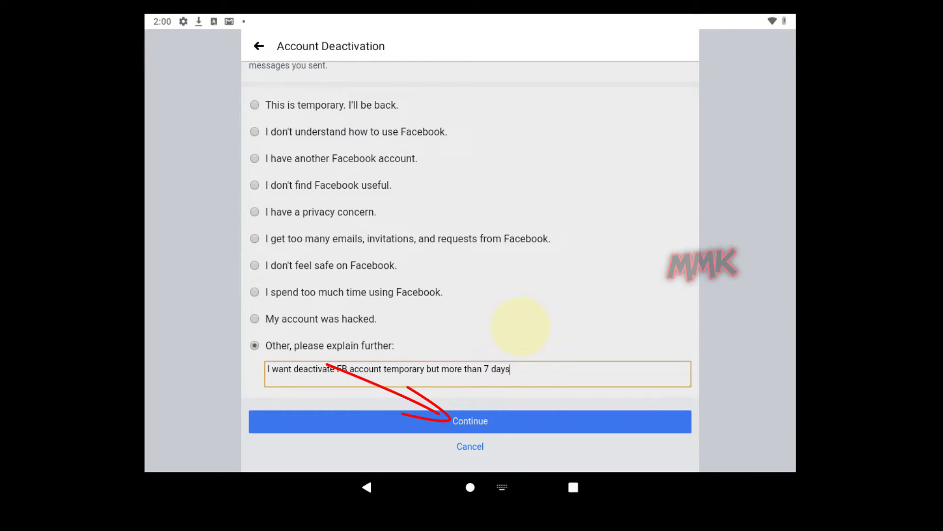
- Submit the reason, opt out of future notifications, and deactivate the account
click(470, 421)
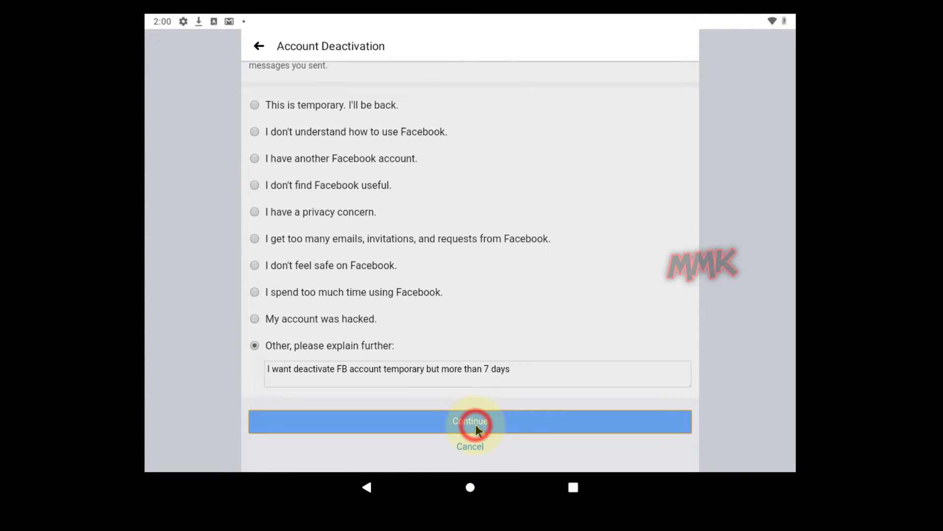
click(470, 421)
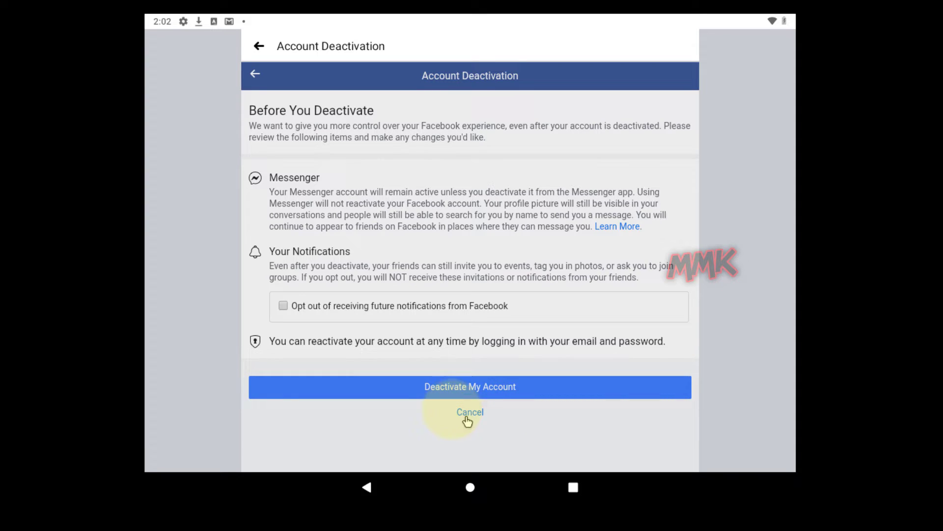
click(283, 306)
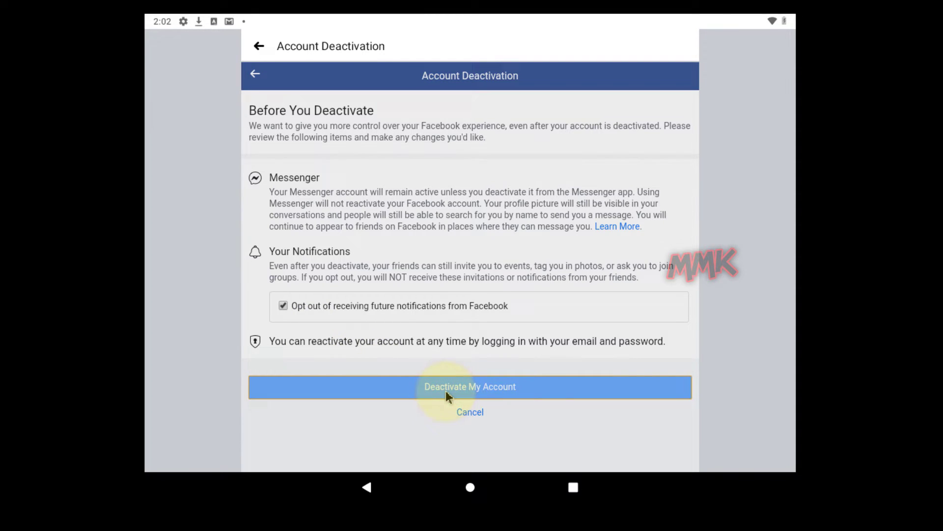
click(469, 386)
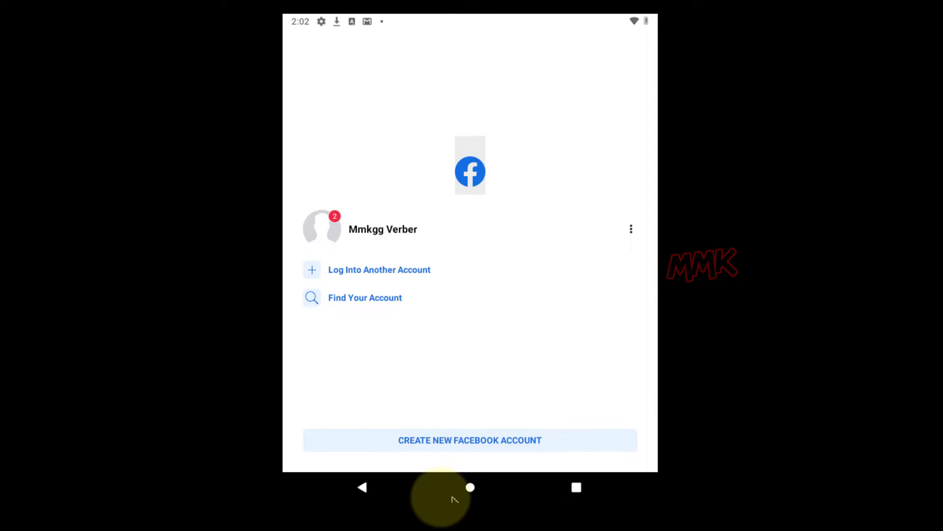
- Return home, launch Messenger, and continue past the Keep Using Messenger notice
click(470, 487)
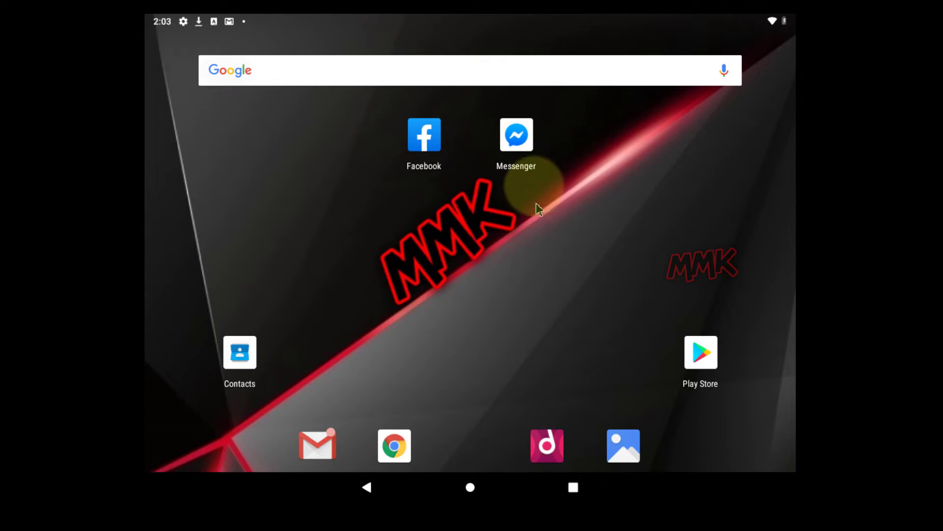
click(515, 134)
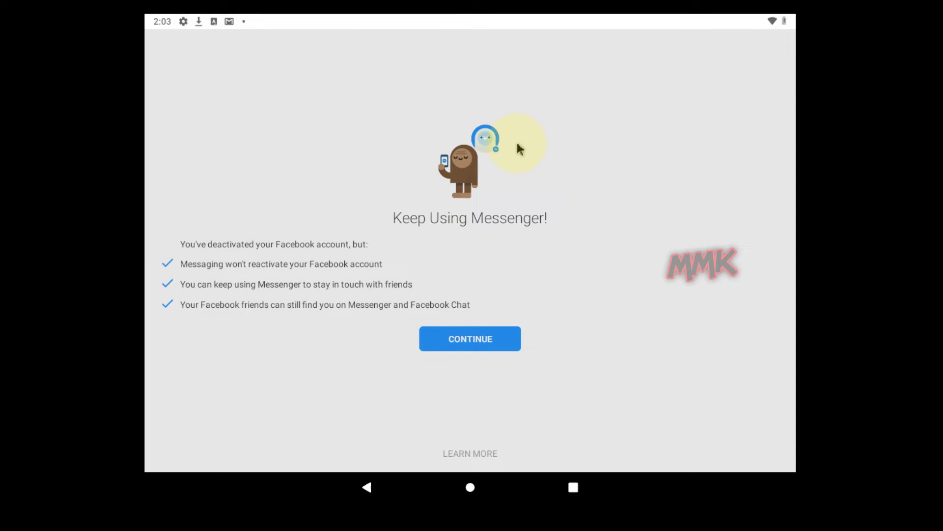
click(470, 338)
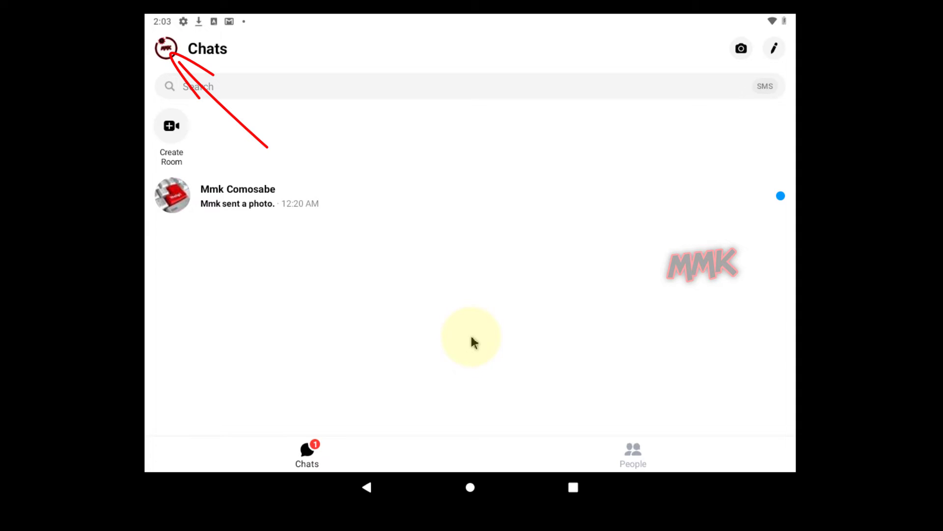
mouse_move(372, 261)
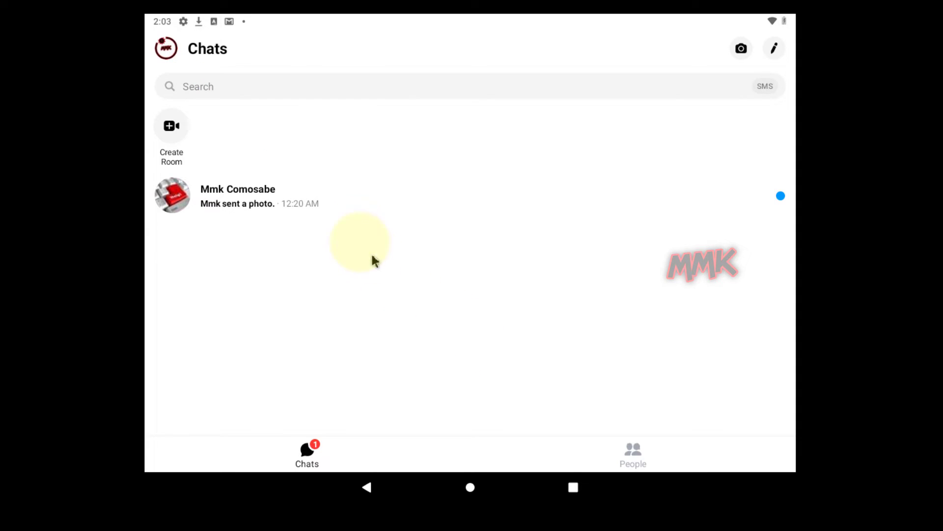
- From the profile Me page, open Legal & Policies and select Deactivate Messenger
click(166, 48)
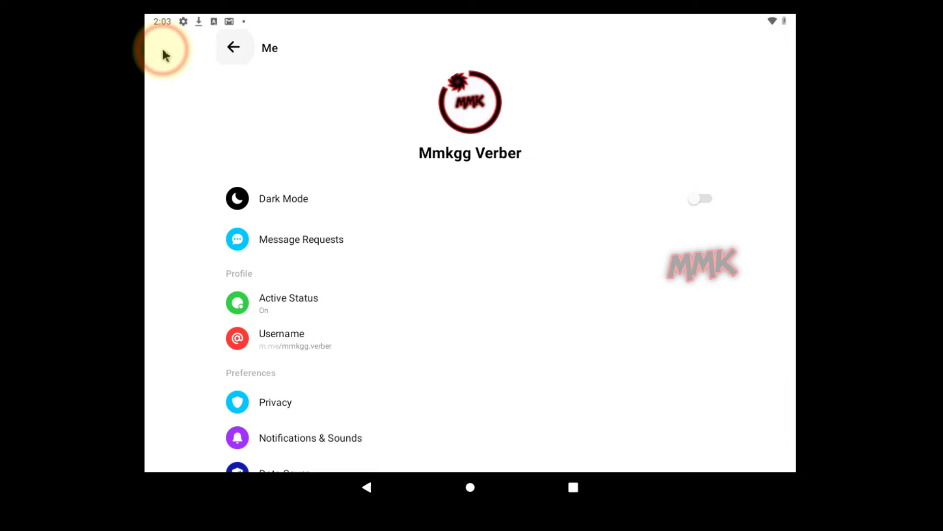
scroll(down, 3)
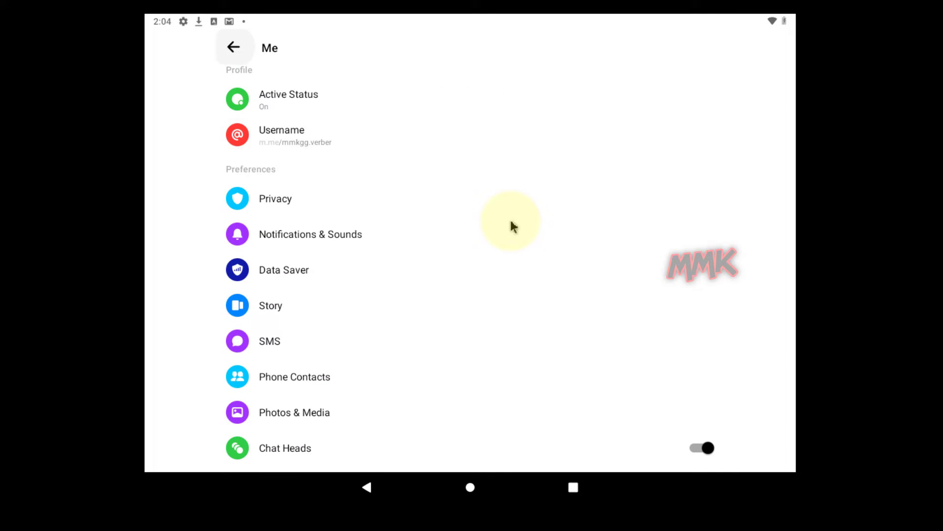
scroll(down, 3)
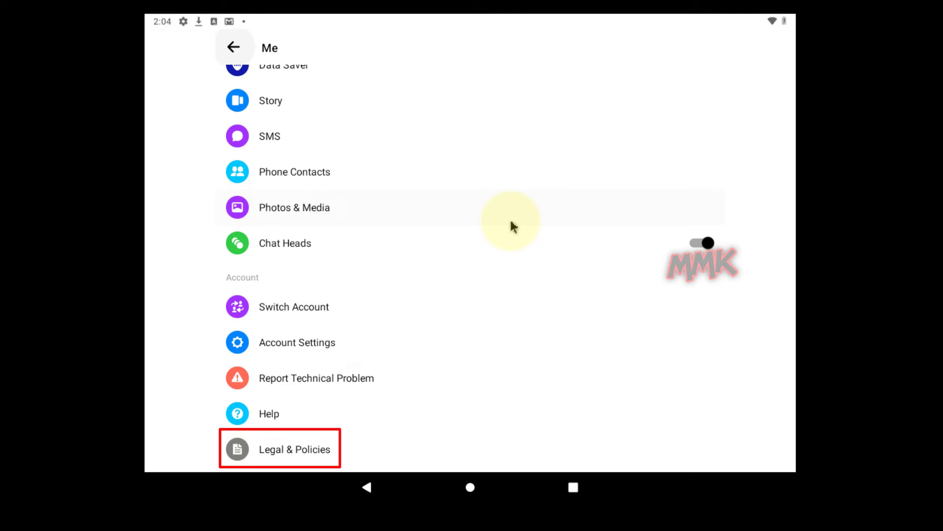
click(294, 448)
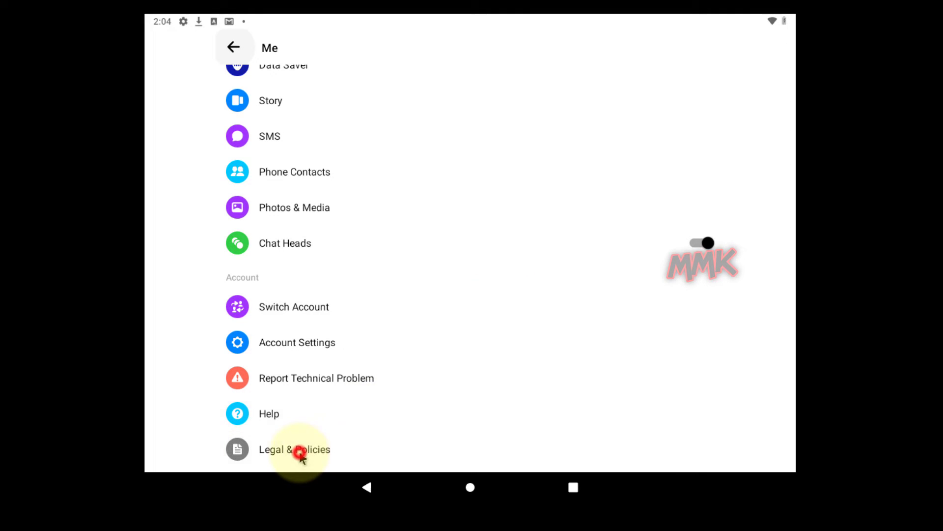
click(294, 449)
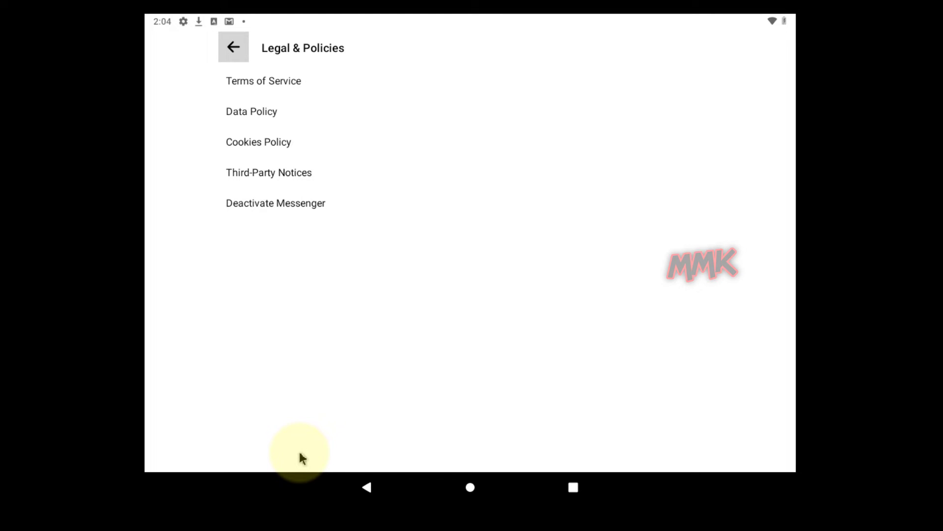
click(276, 203)
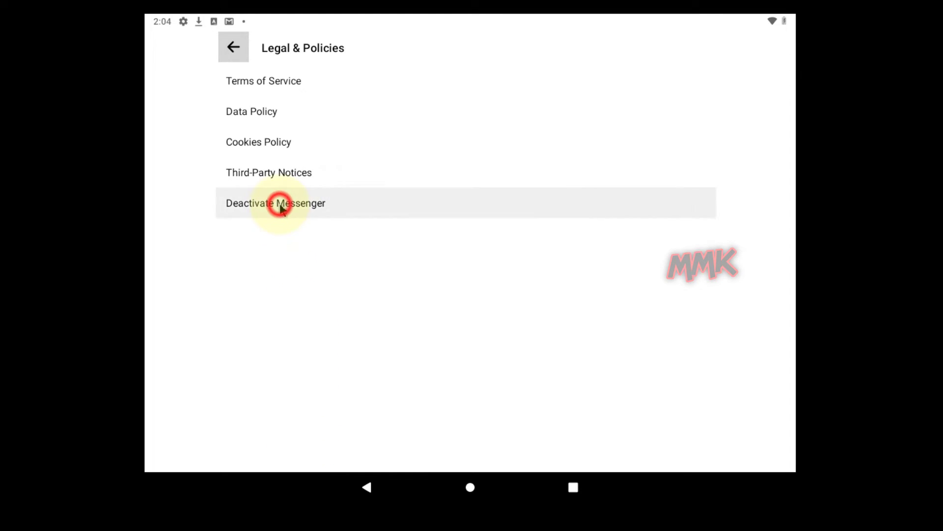
- Re-enter the password and confirm deactivating Messenger
click(275, 203)
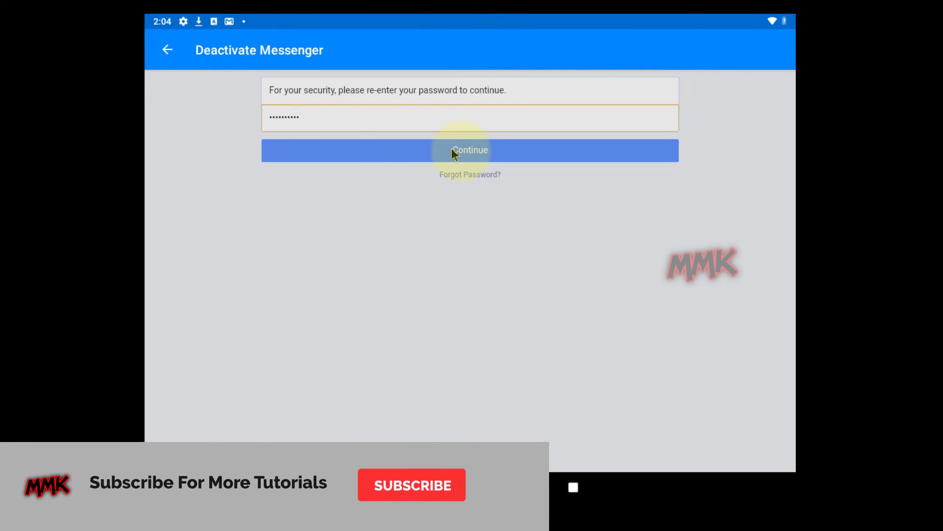
click(470, 150)
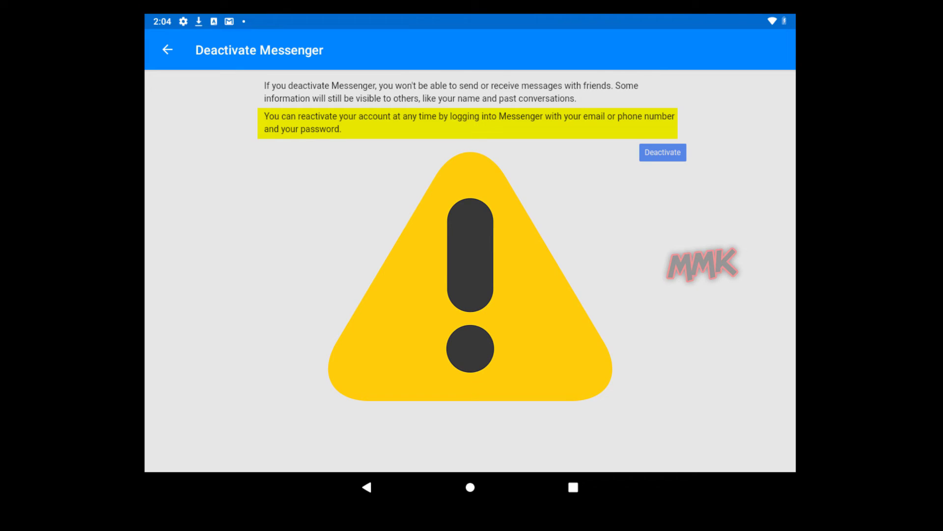
click(507, 317)
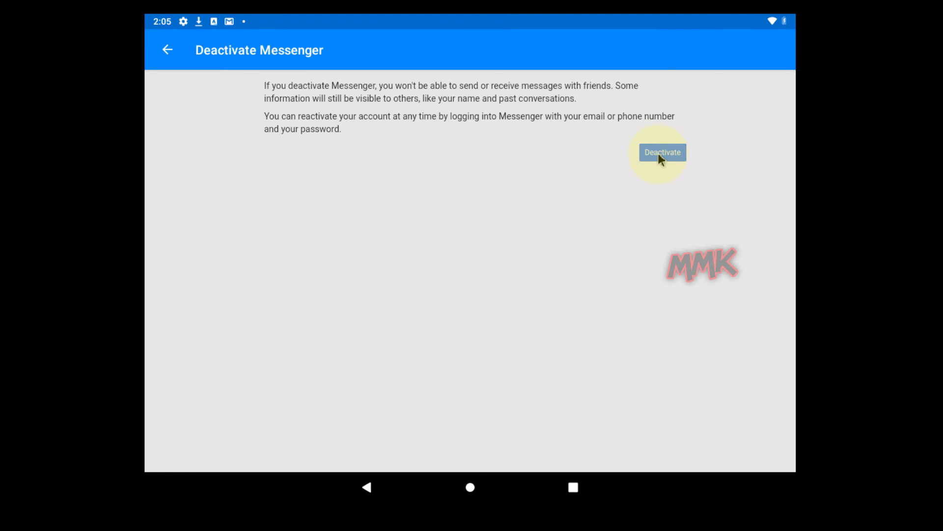
click(662, 152)
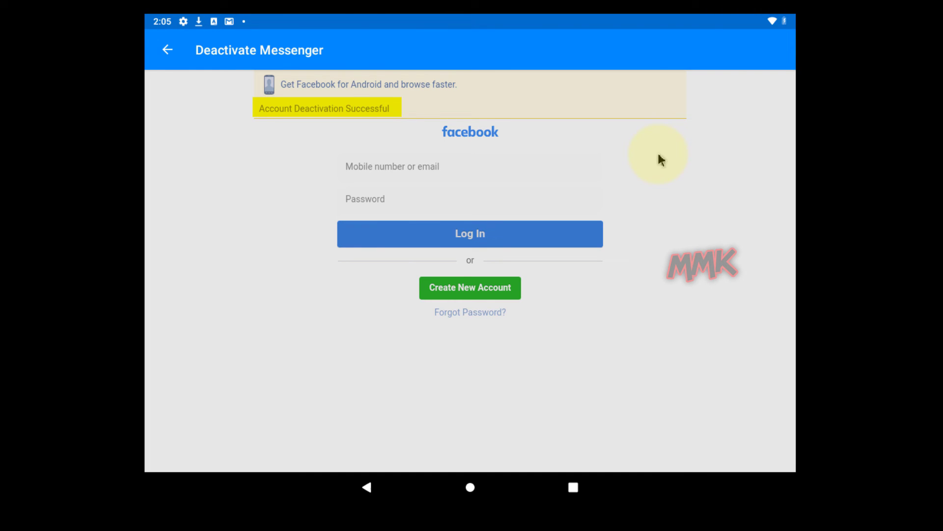